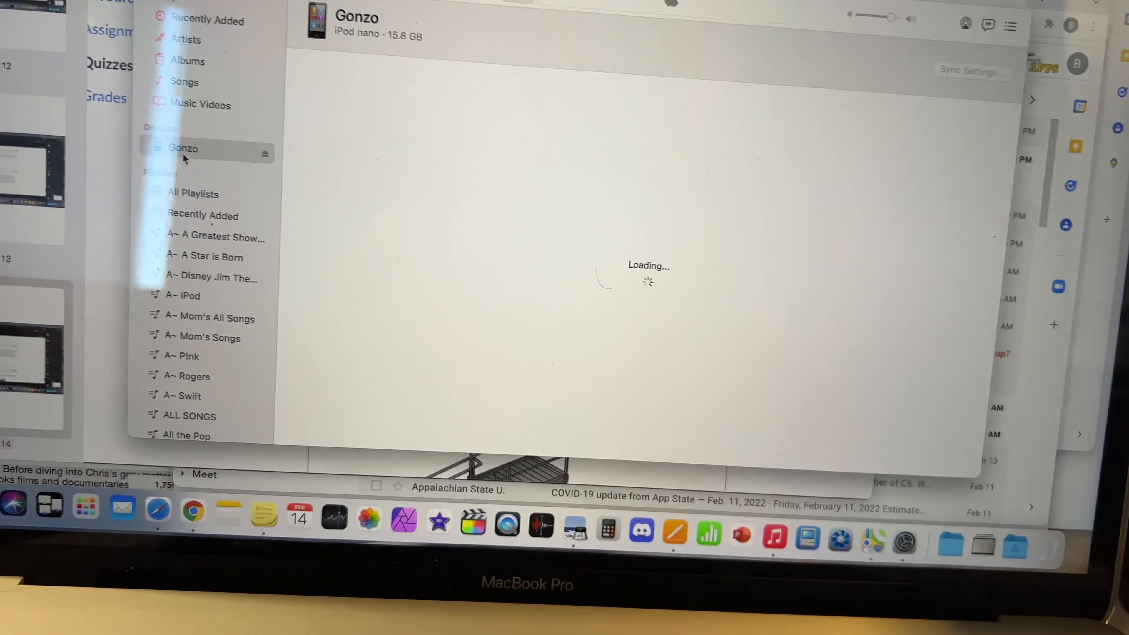
Step: Show the Gonzo iPod nano's songs and browse down the artist-sorted list
left_click(184, 150)
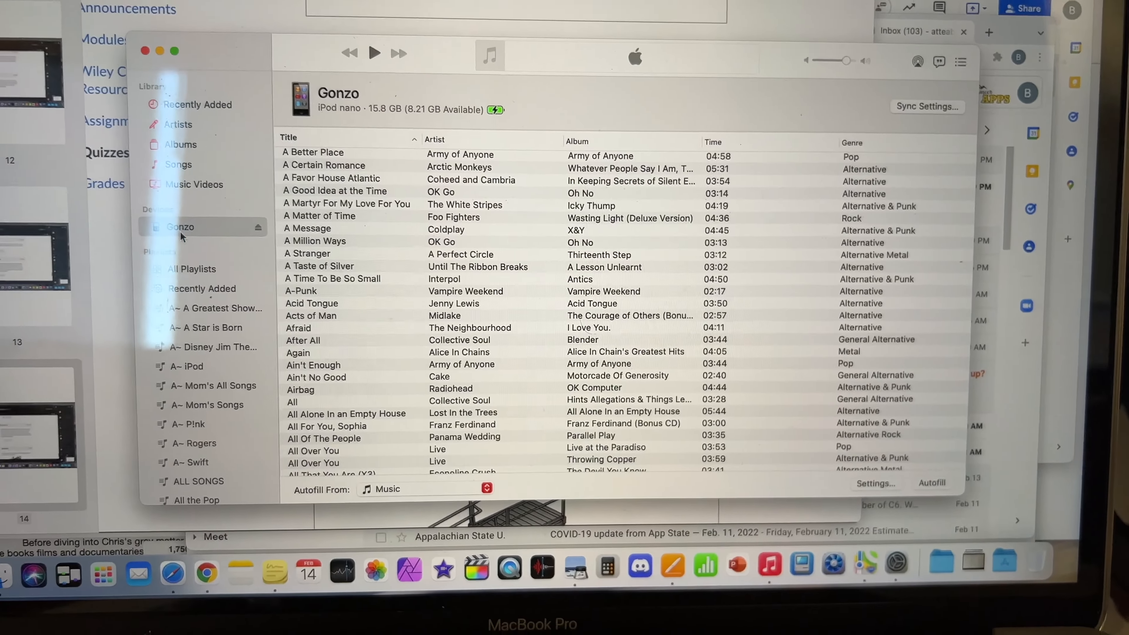
scroll("down", 3)
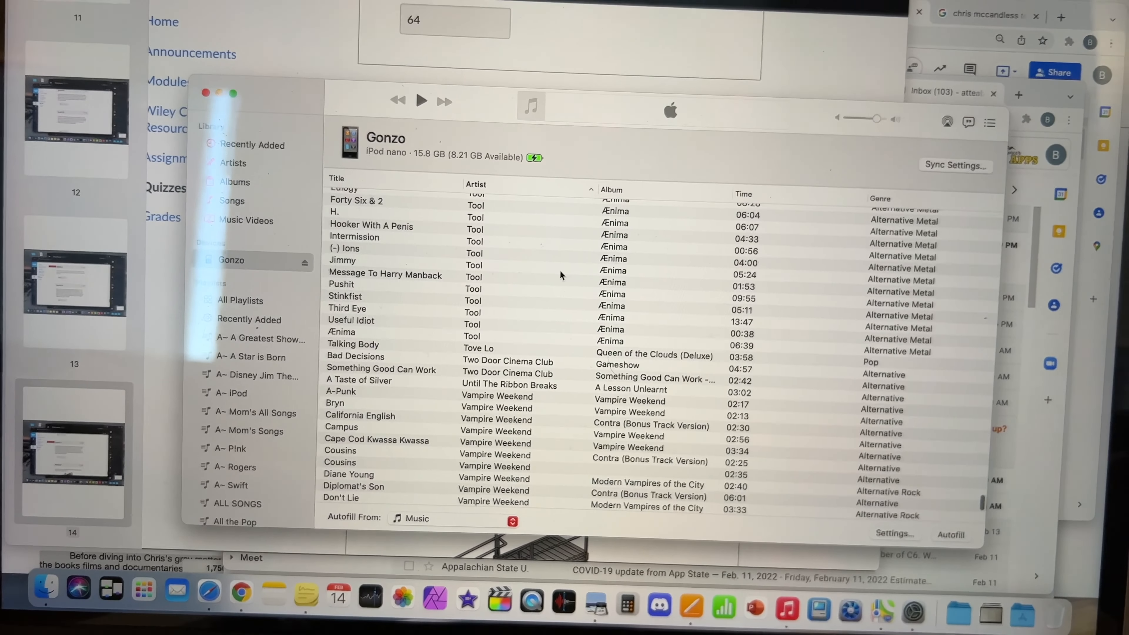
scroll("down", 3)
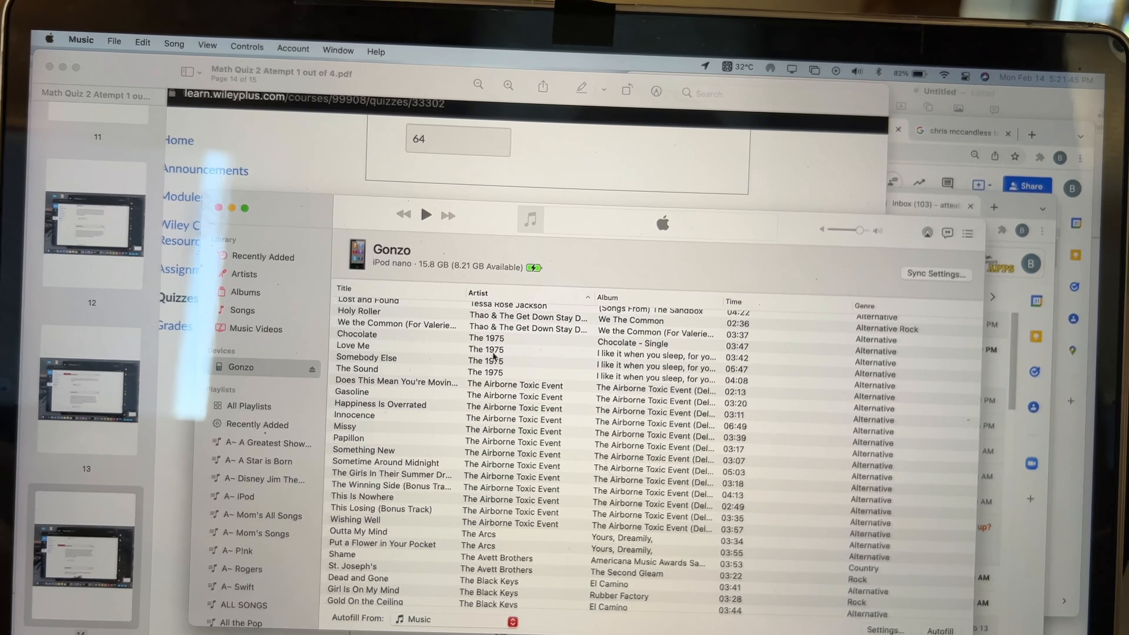
Step: View the info for 'Somebody Else' by The 1975, cancel it, and return to Gonzo's songs
left_click(366, 358)
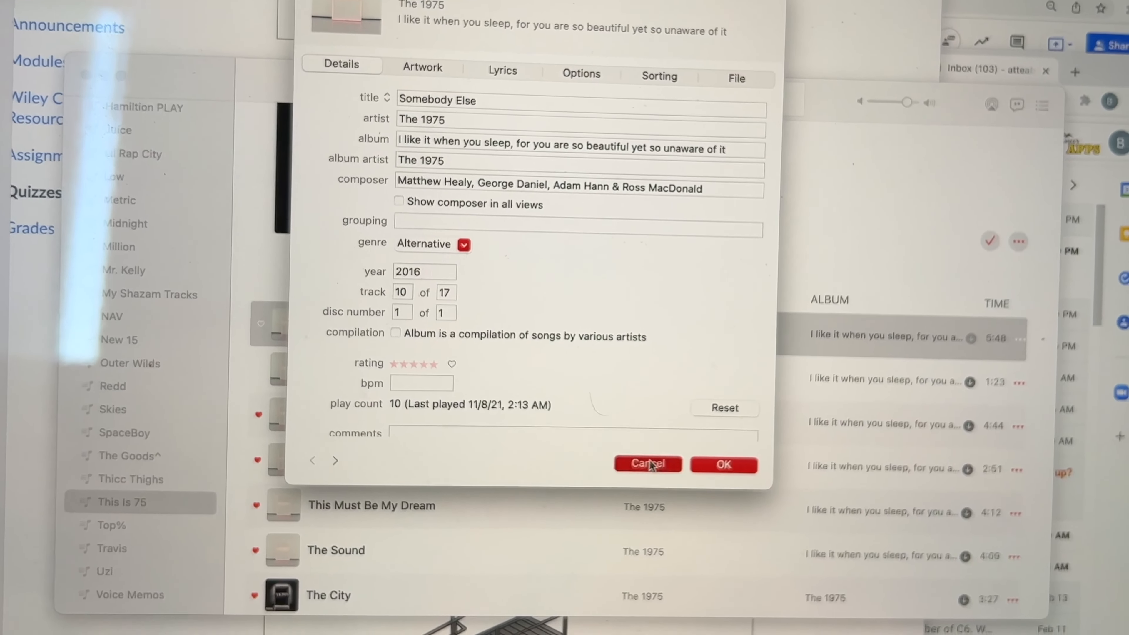
left_click(649, 465)
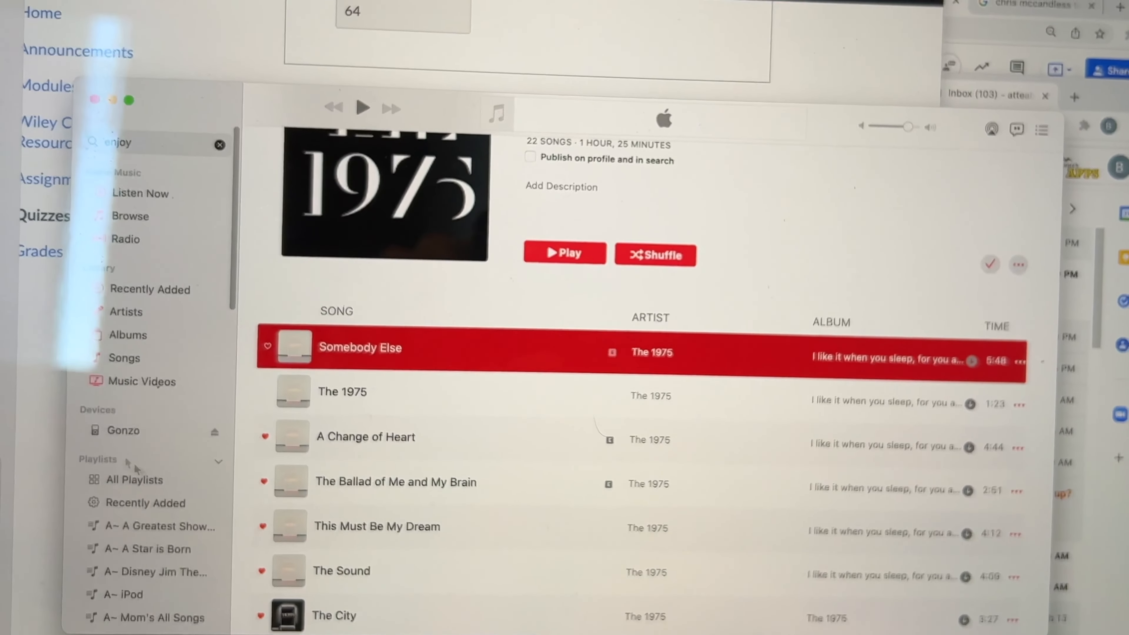
left_click(121, 430)
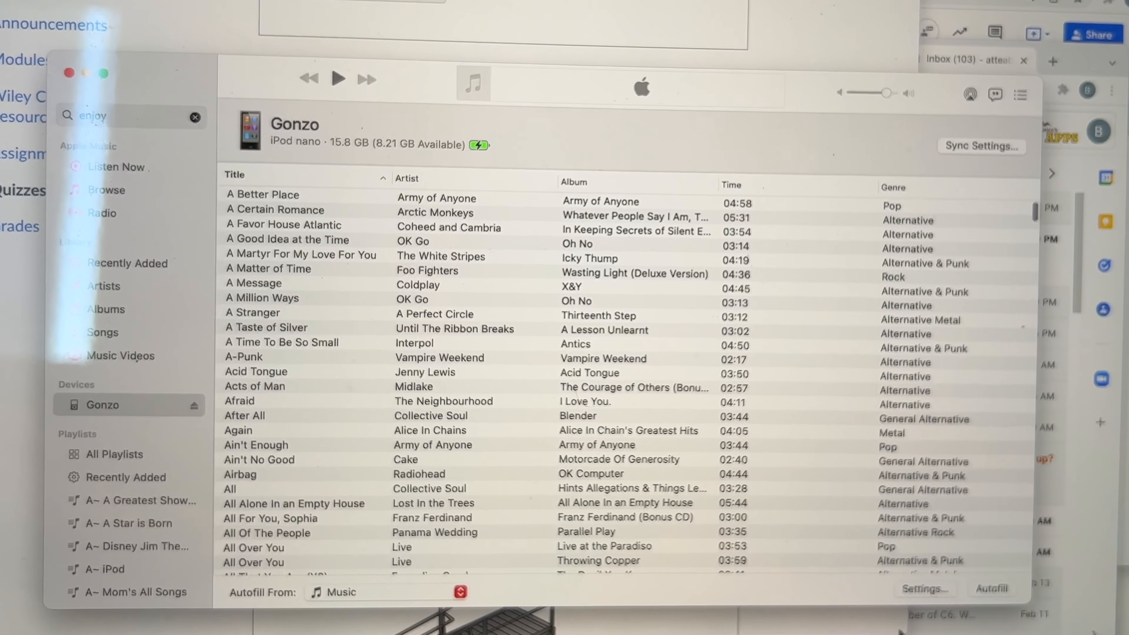
Step: Order Gonzo's songs by artist and browse from A Perfect Circle down to Pearl Jam and Radiohead
left_click(407, 179)
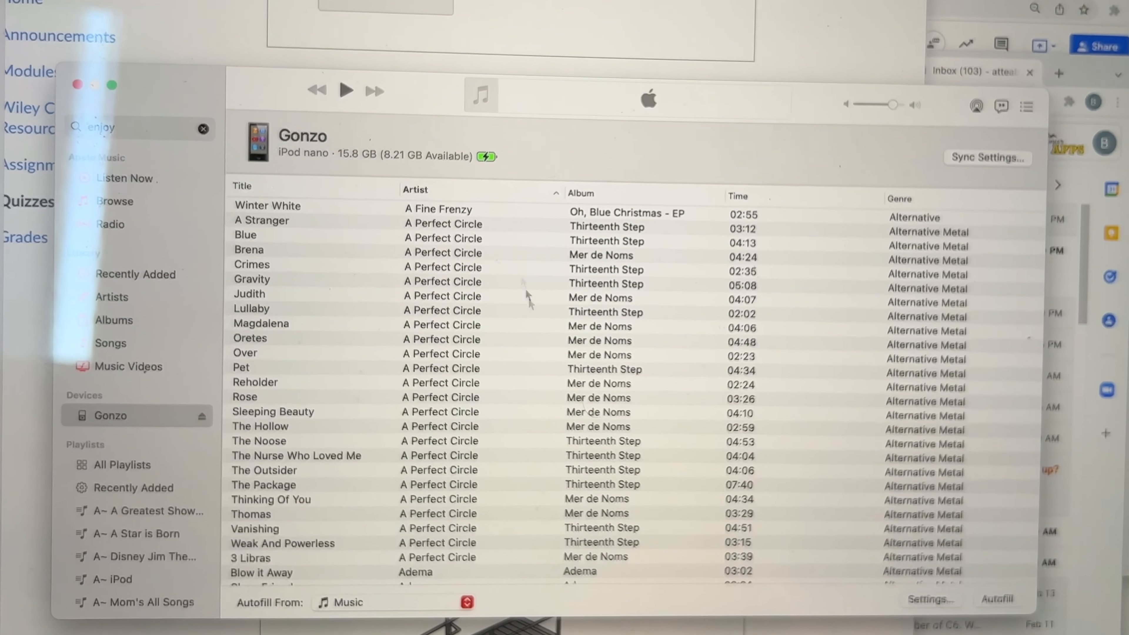
scroll("down", 3)
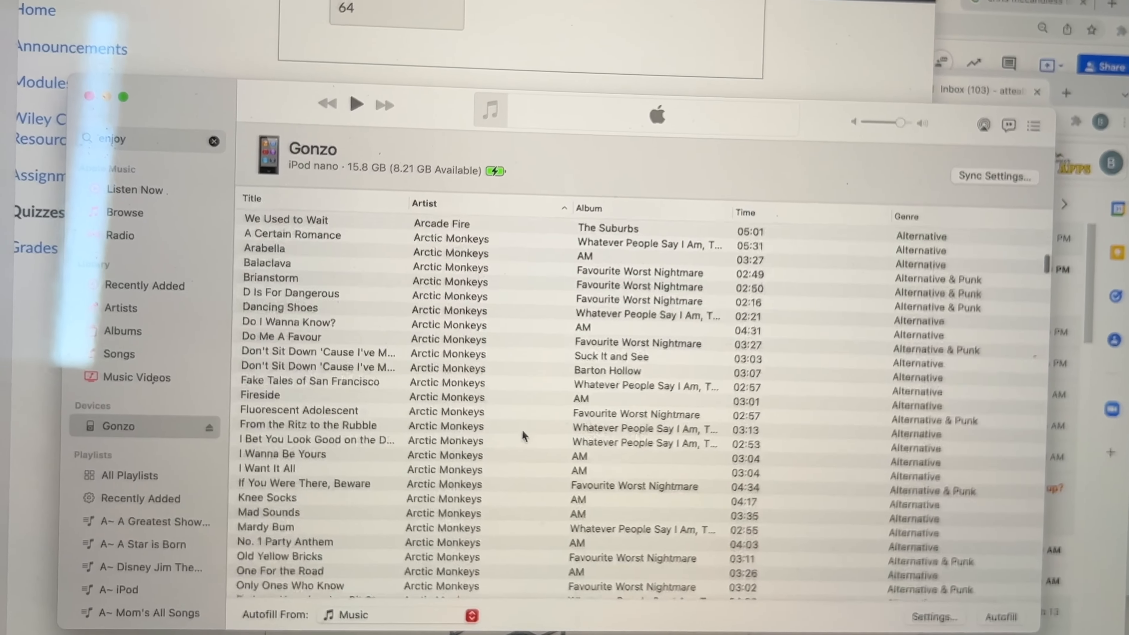
scroll("down", 3)
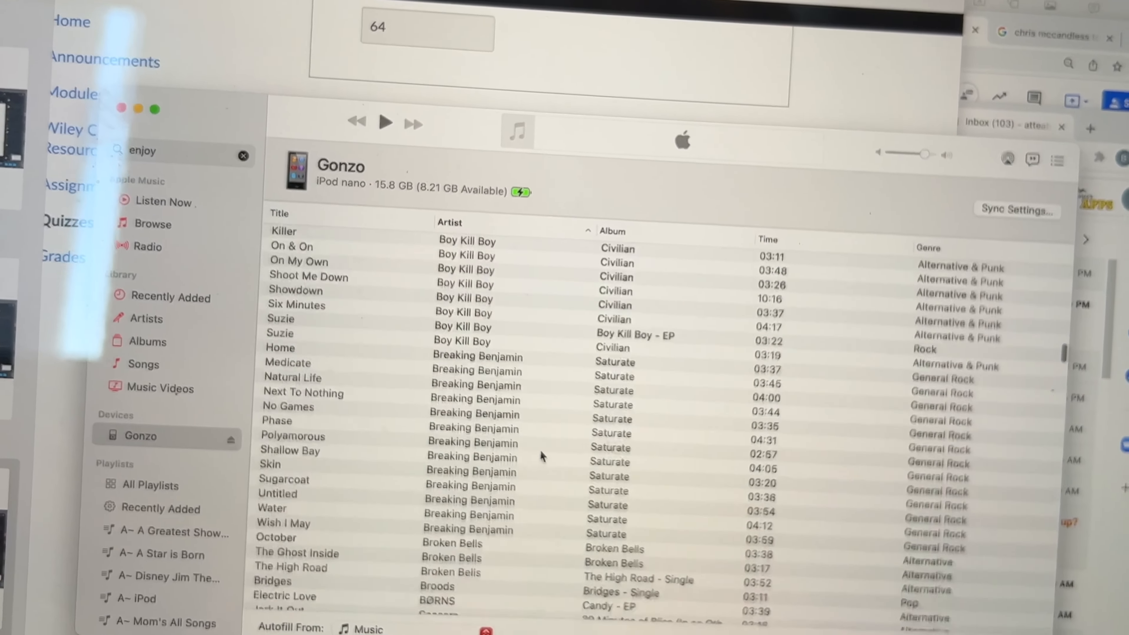
scroll("down", 3)
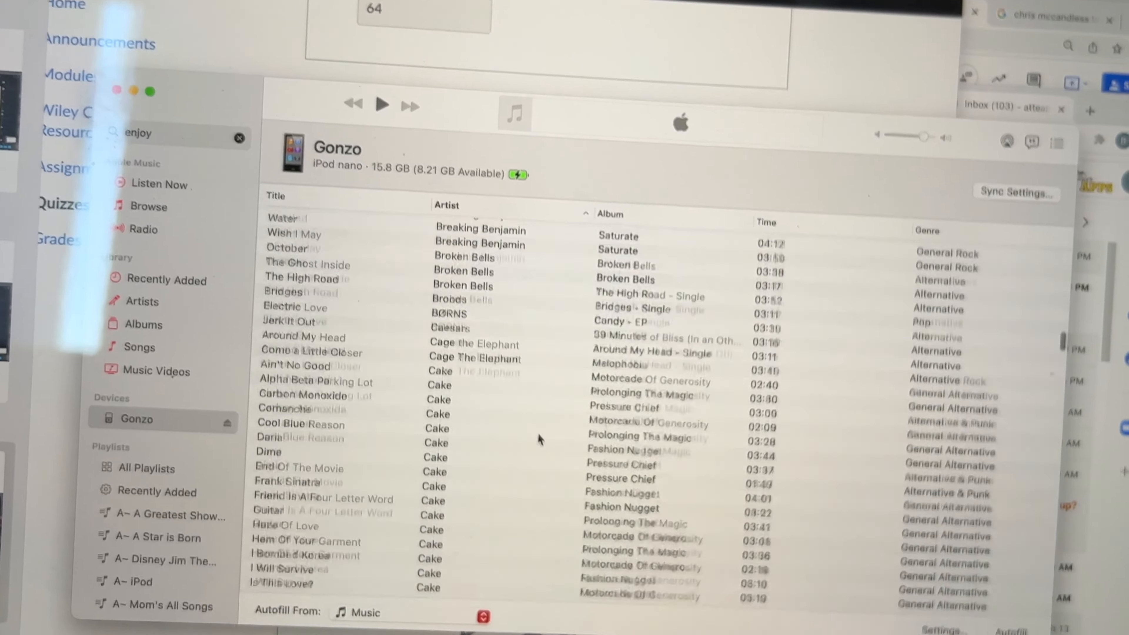
scroll("down", 3)
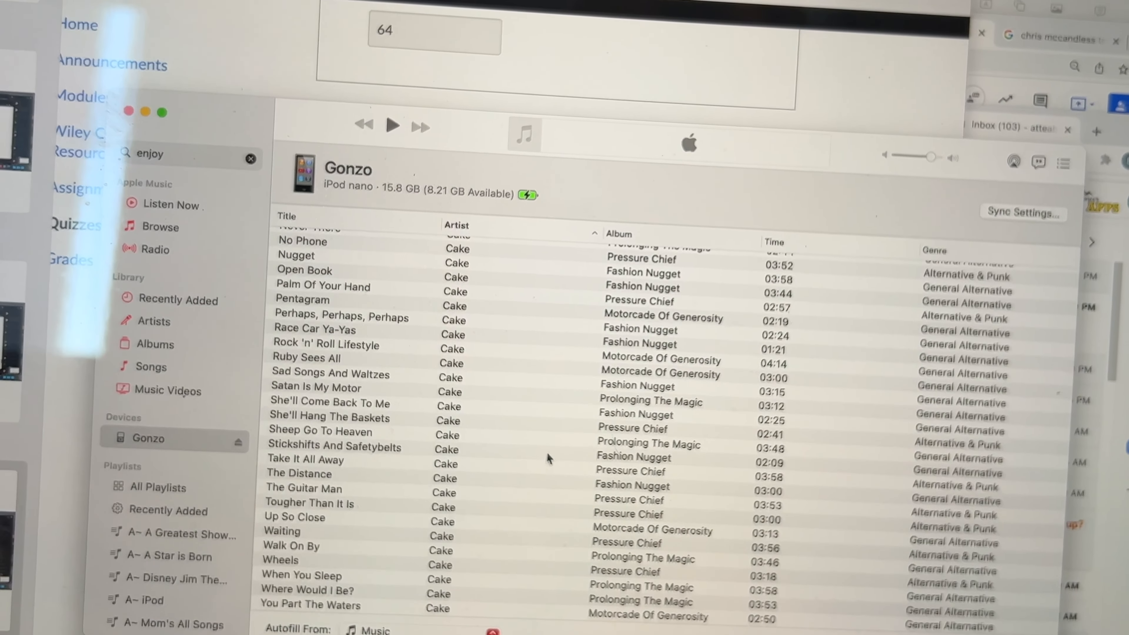
scroll("down", 3)
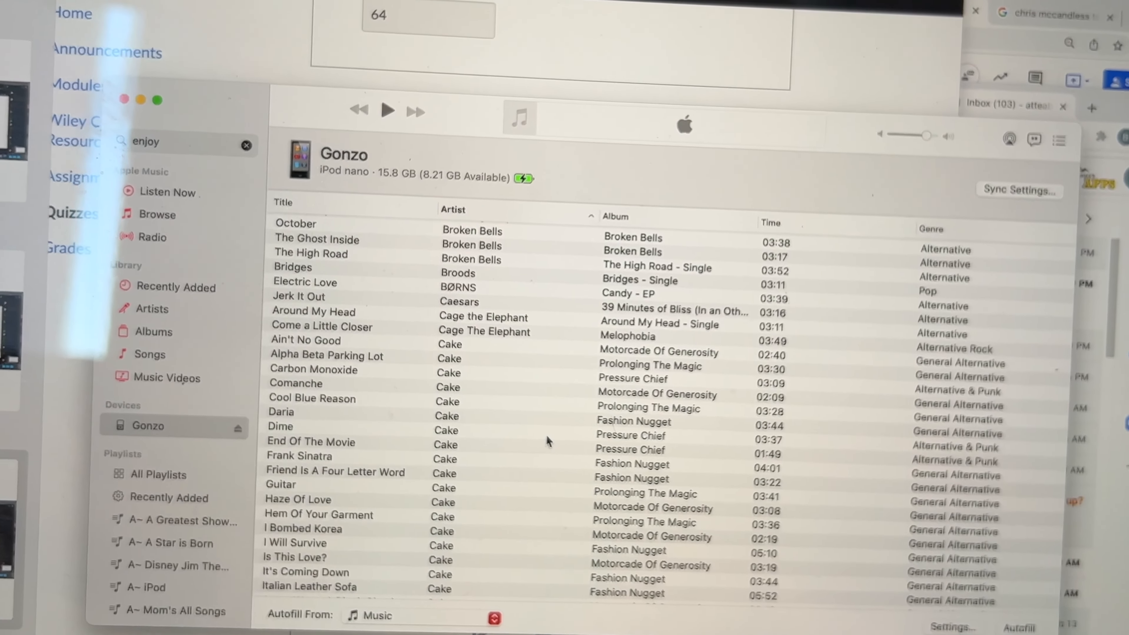
scroll("down", 3)
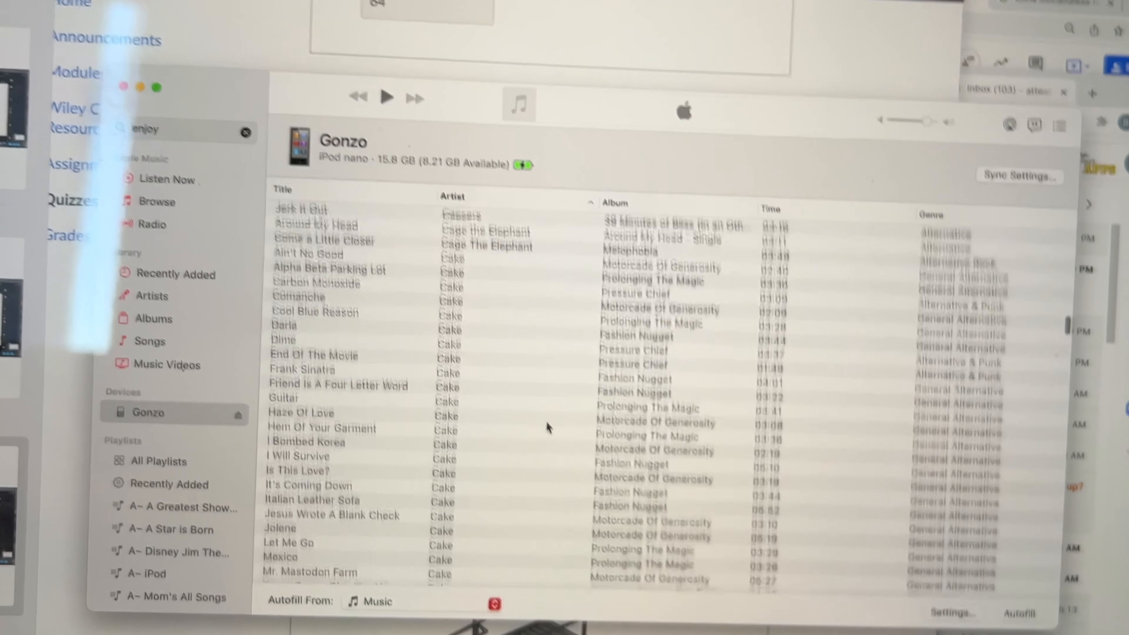
scroll("down", 3)
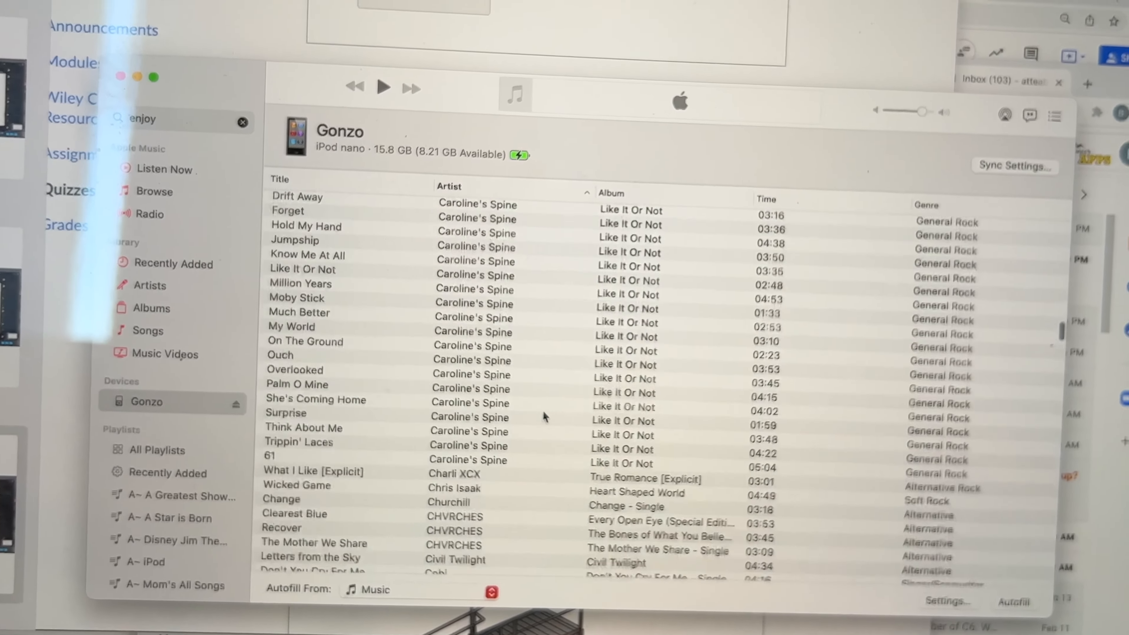
scroll("down", 3)
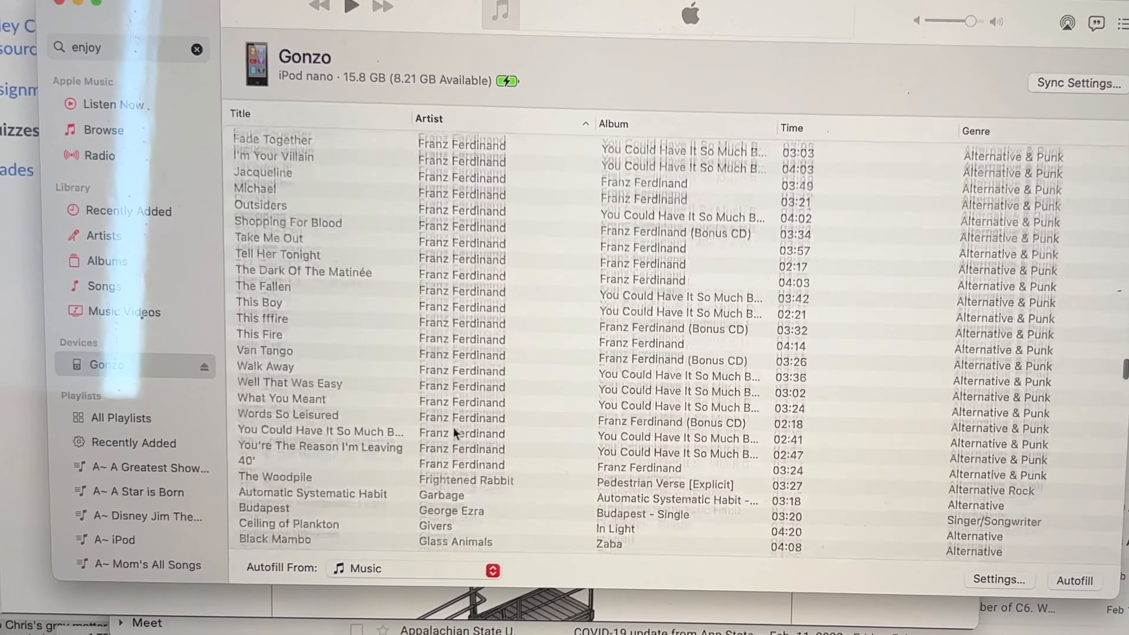
scroll("down", 3)
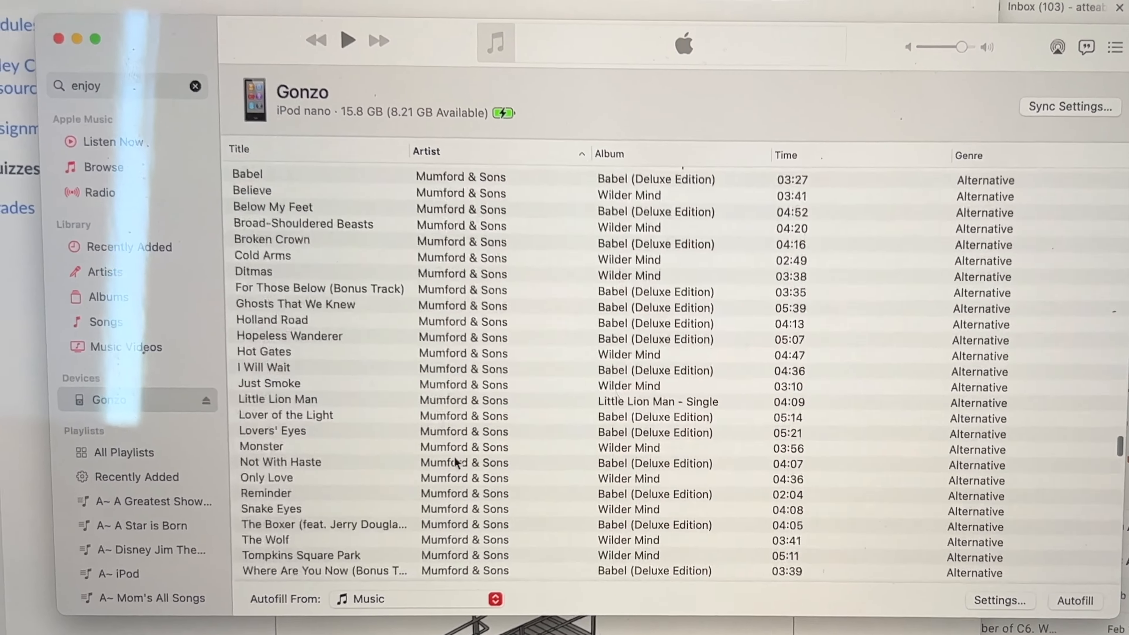
scroll("down", 3)
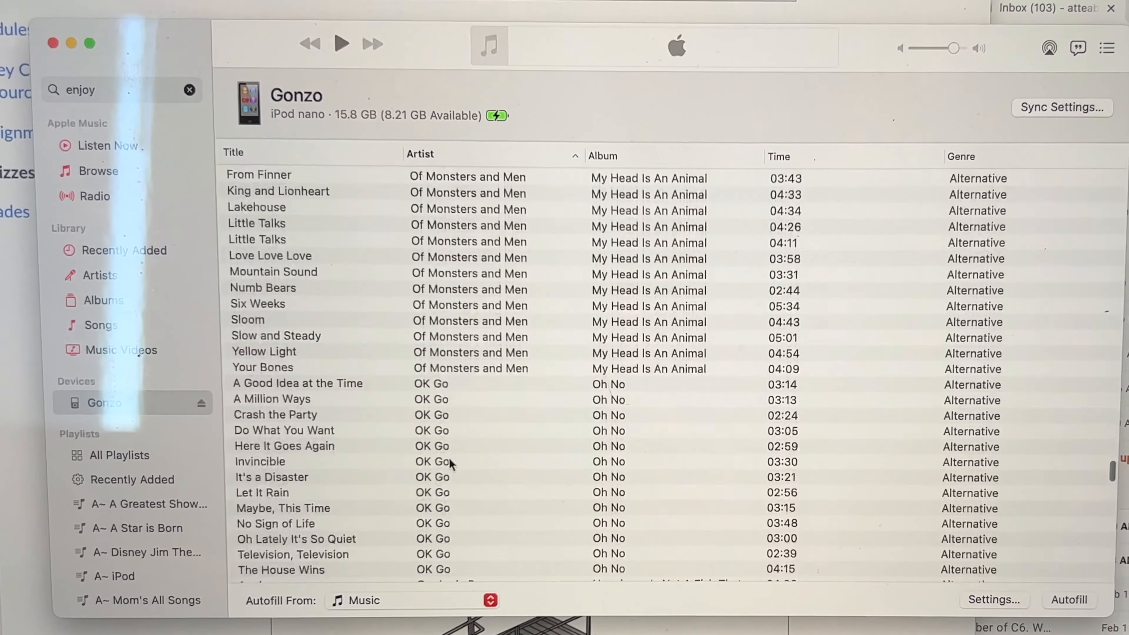
scroll("down", 3)
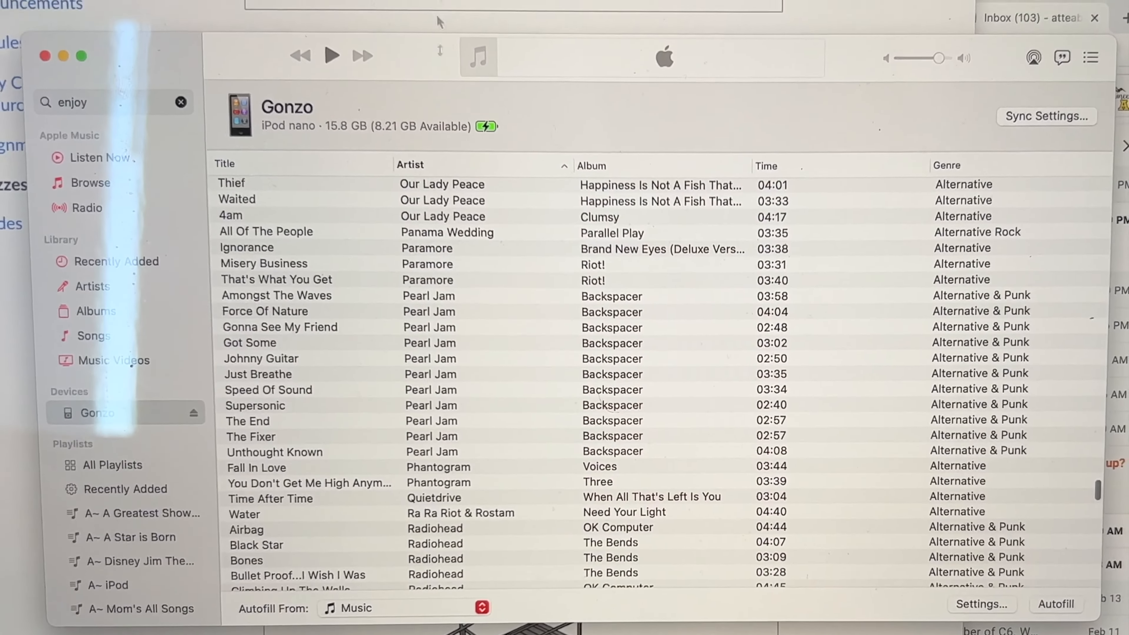